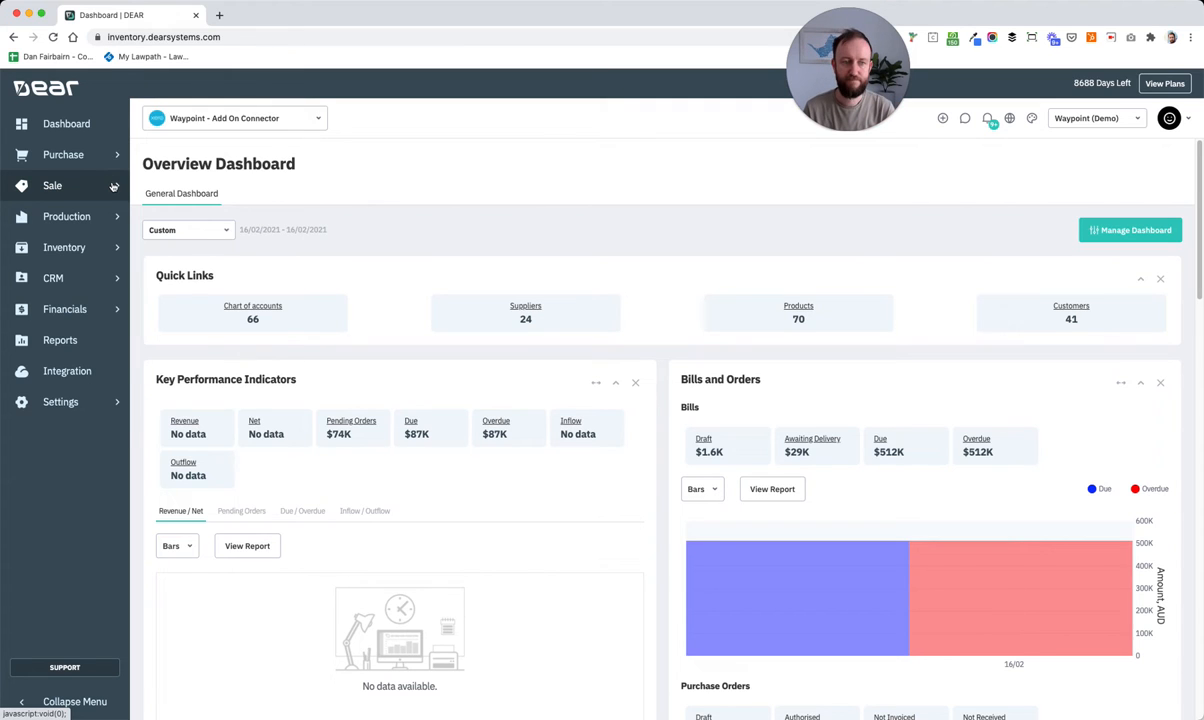
Step: Go to the Sale section from the dashboard's left sidebar
left_click(52, 185)
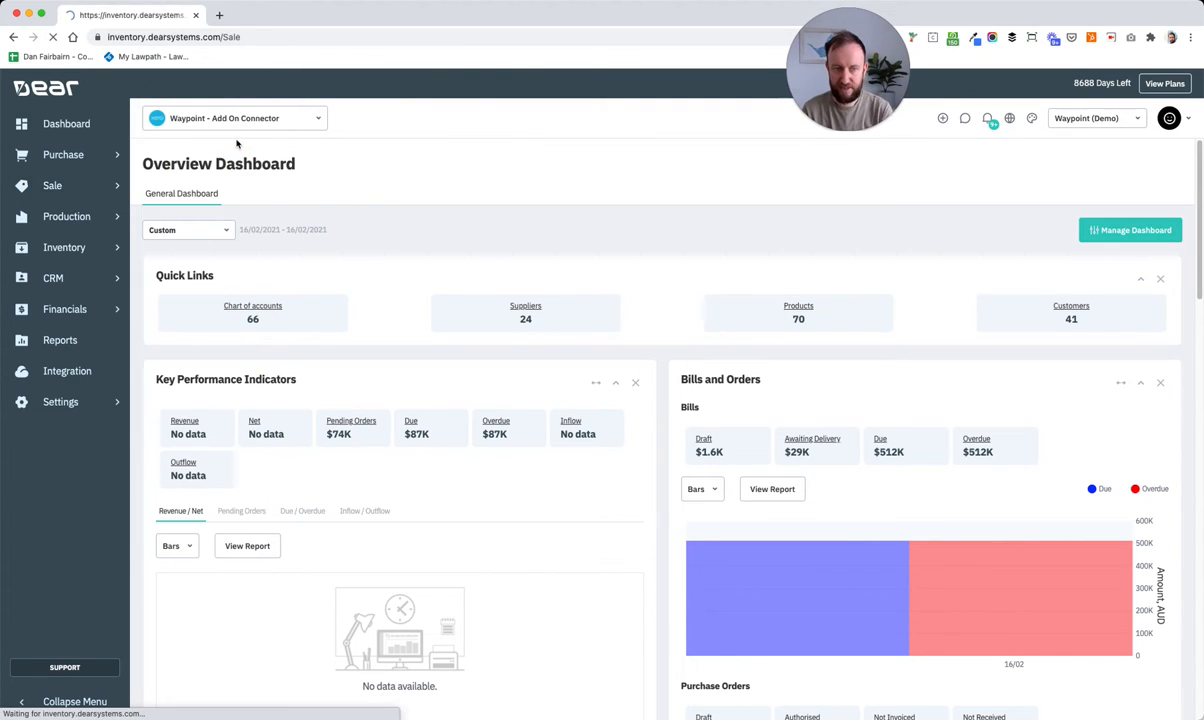
Step: Start a new blank draft Simple Sale from the Sale menu
left_click(52, 185)
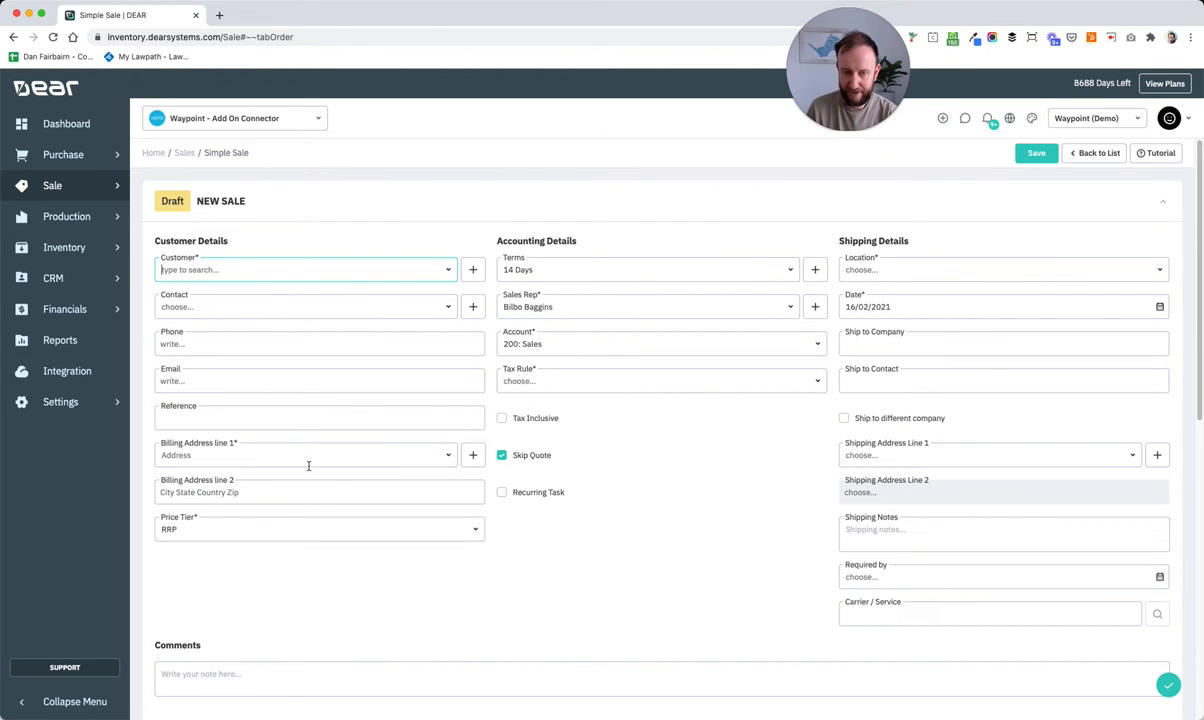
mouse_move(717, 446)
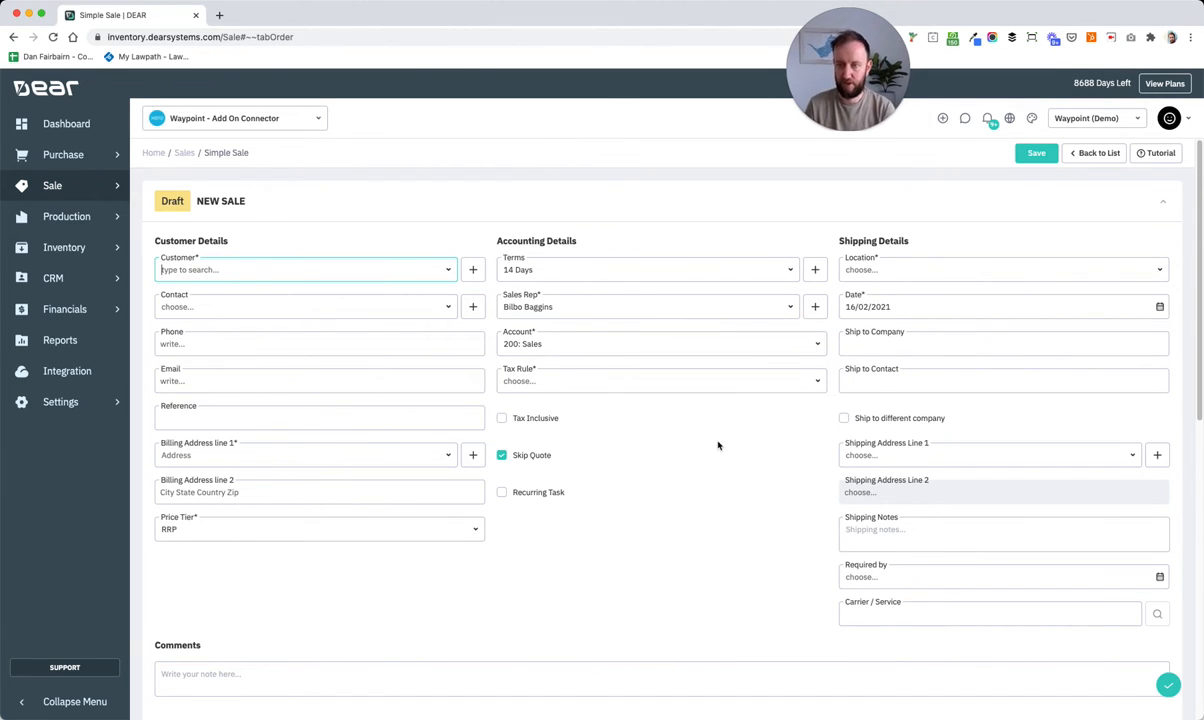
Step: Scroll the Simple Sale form down to the Order tab and its empty lines table
scroll("down", 3)
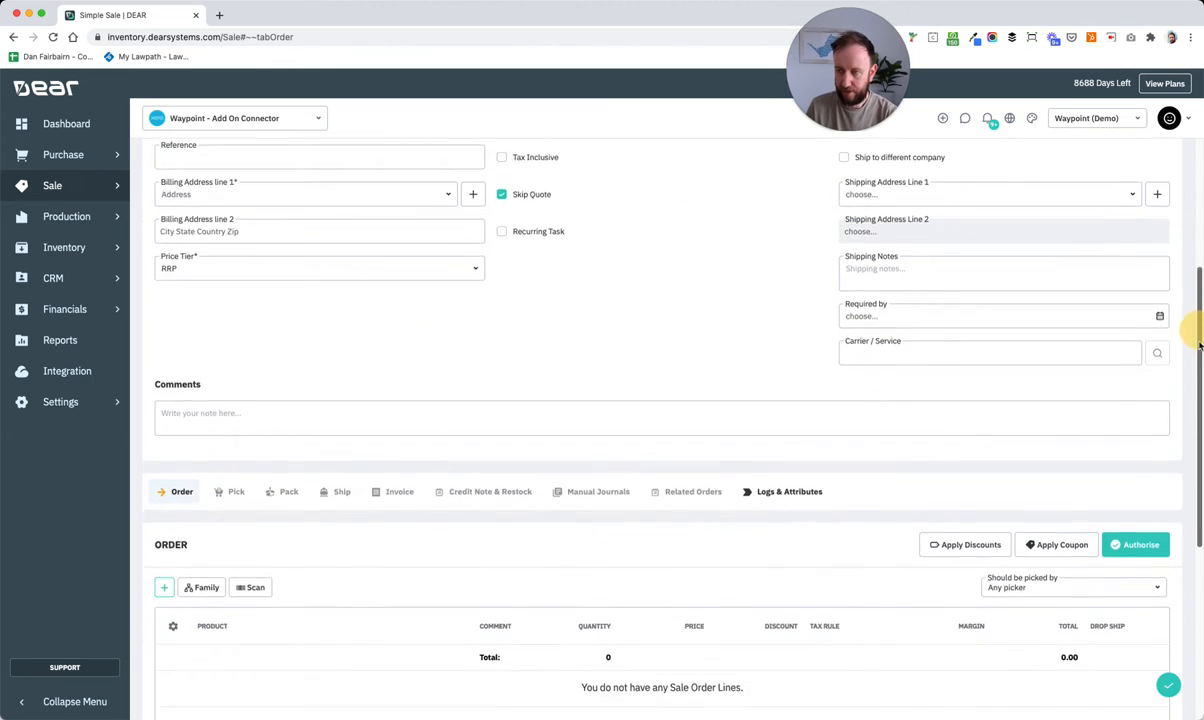
scroll("down", 3)
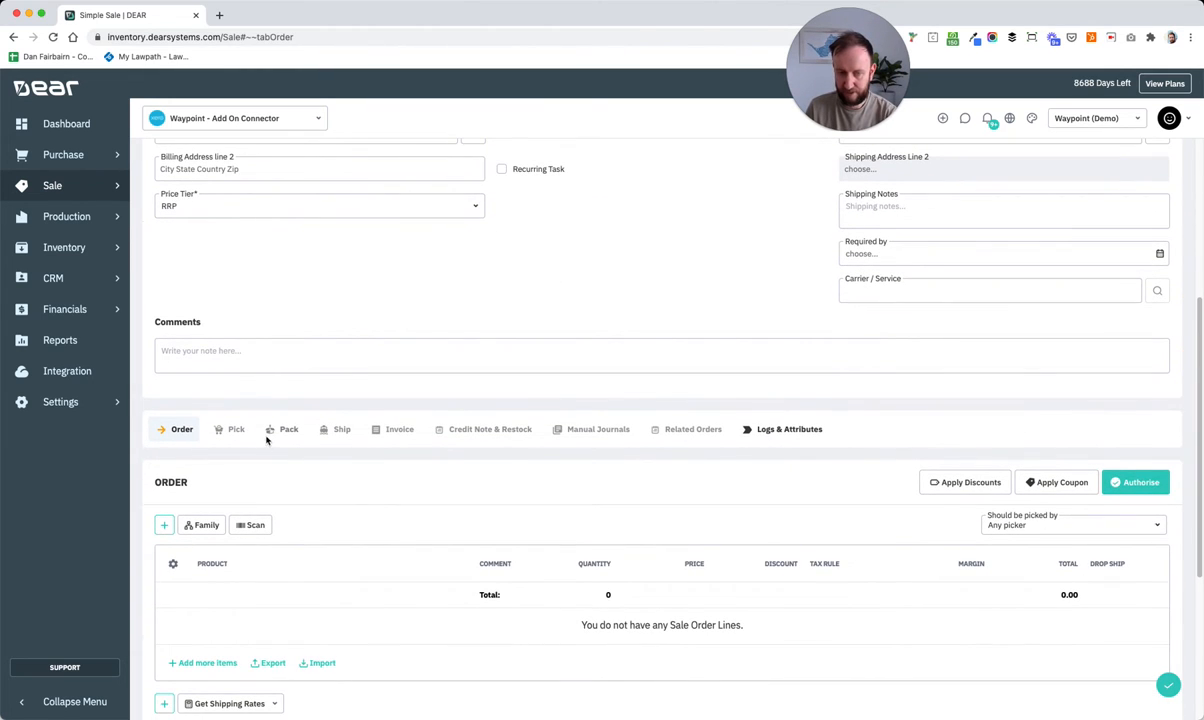
mouse_move(356, 444)
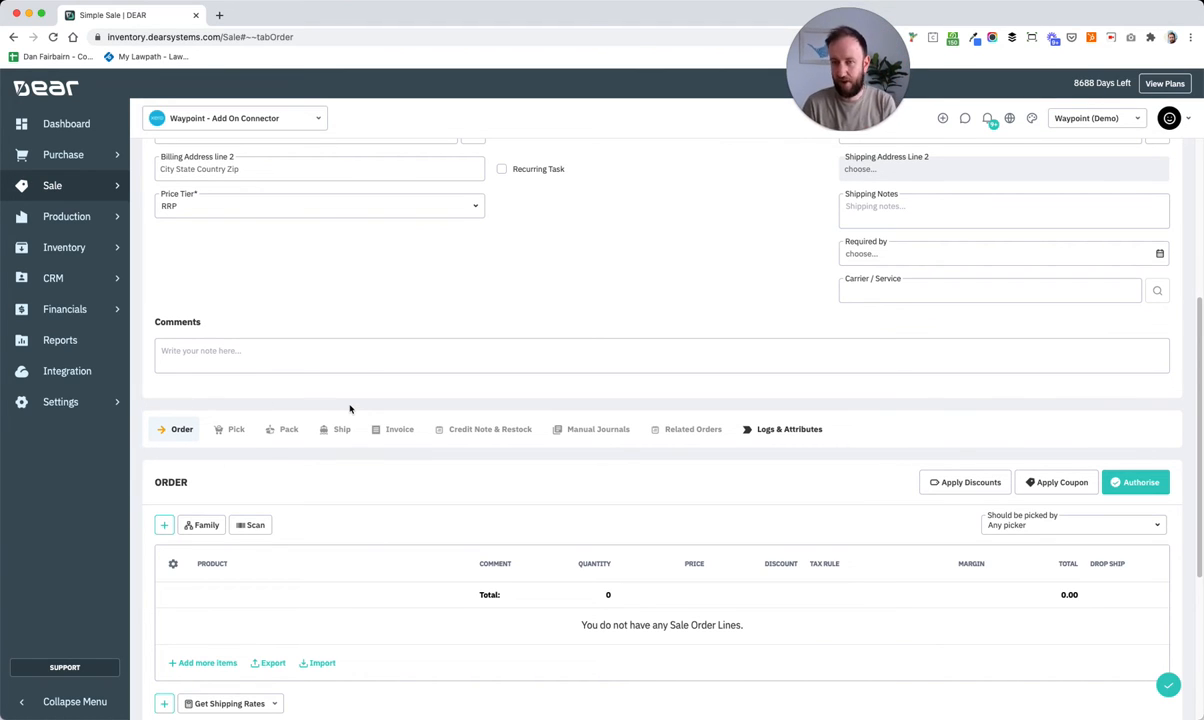
mouse_move(195, 411)
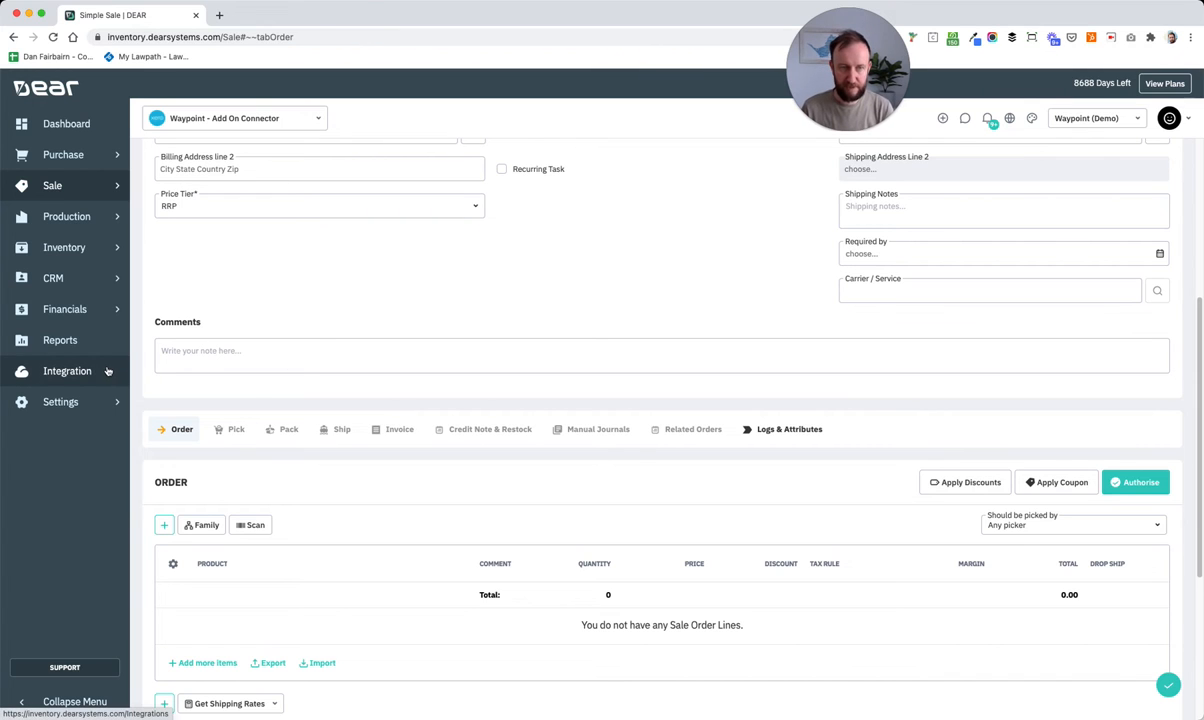
Step: Open the New API Test application's API Explorer from My Integrations in a new tab
left_click(67, 371)
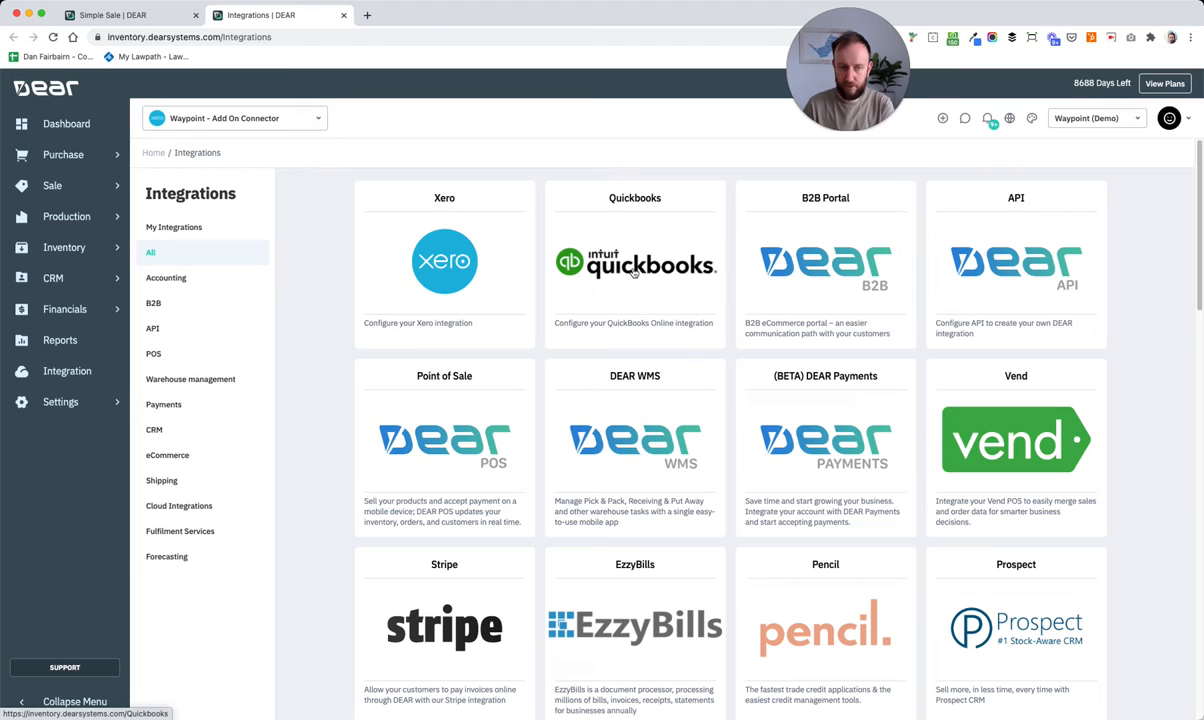
left_click(174, 227)
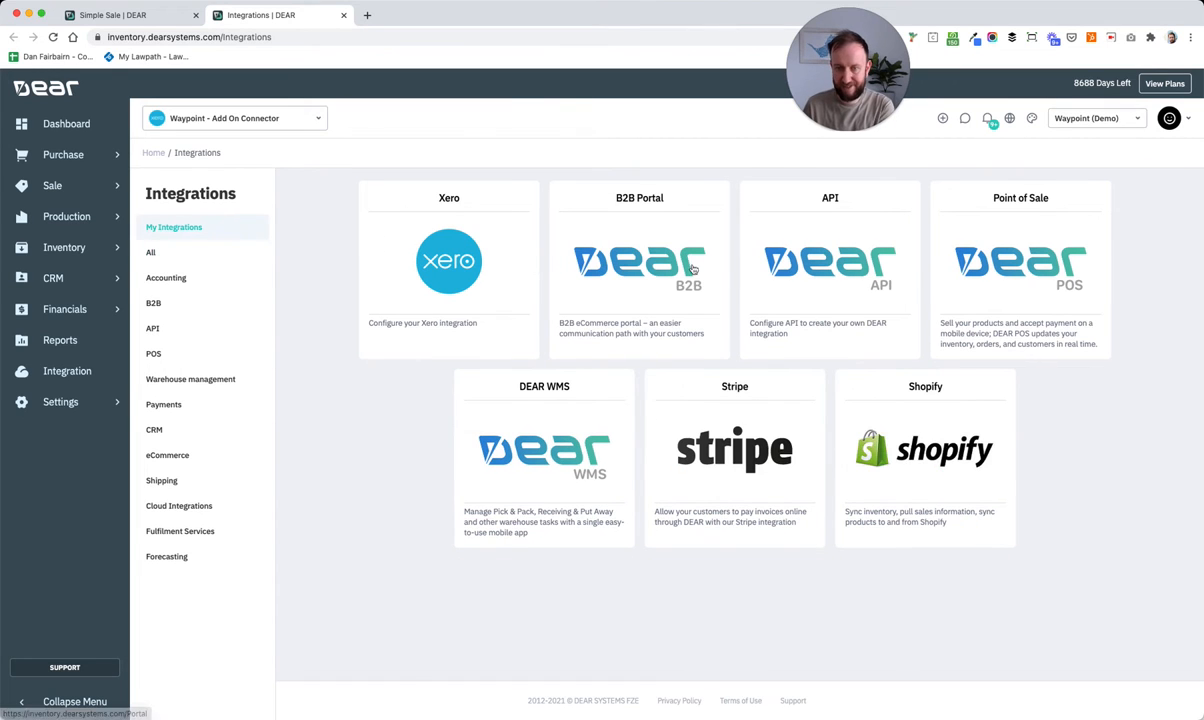
left_click(830, 265)
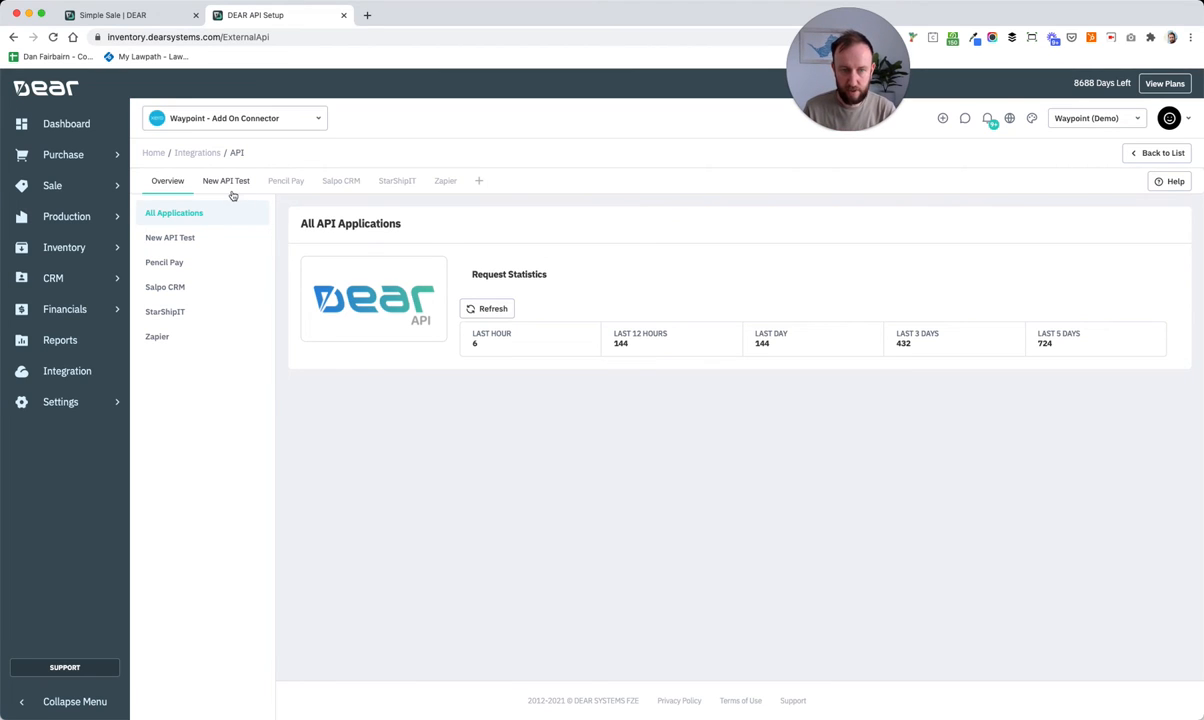
left_click(225, 181)
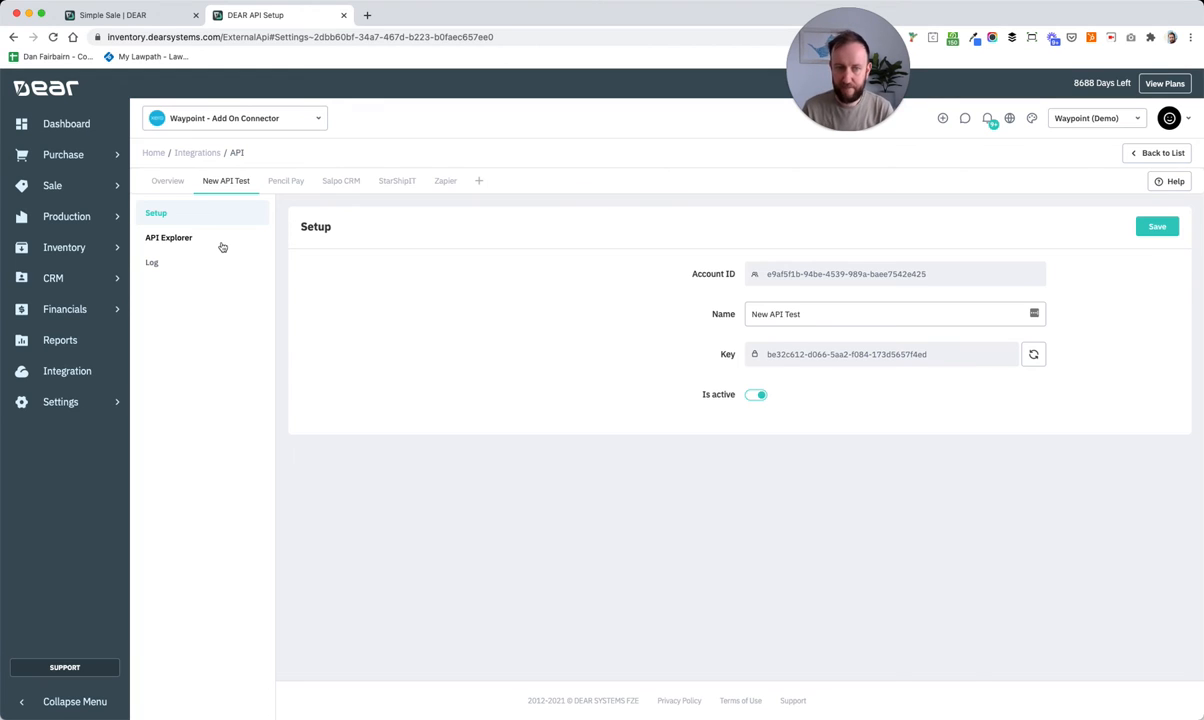
left_click(169, 237)
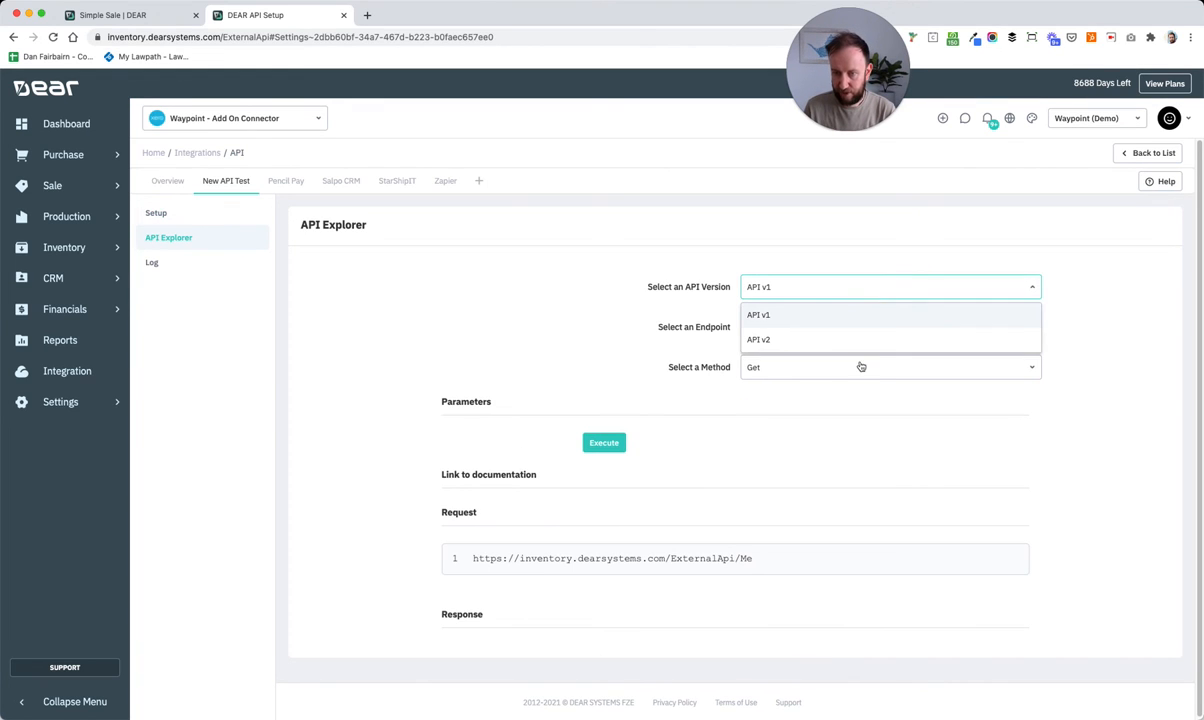
Step: Switch the API Explorer to v2, browse its Sale endpoints, then return to the Simple Sale tab
left_click(758, 339)
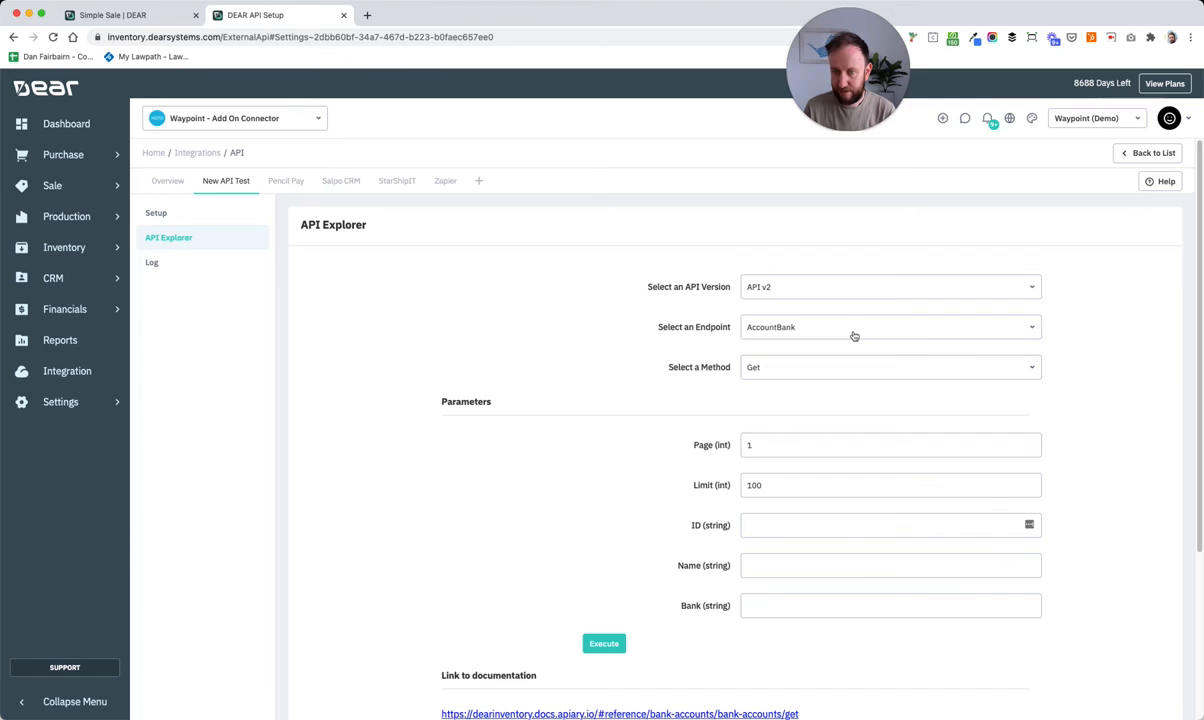
left_click(888, 327)
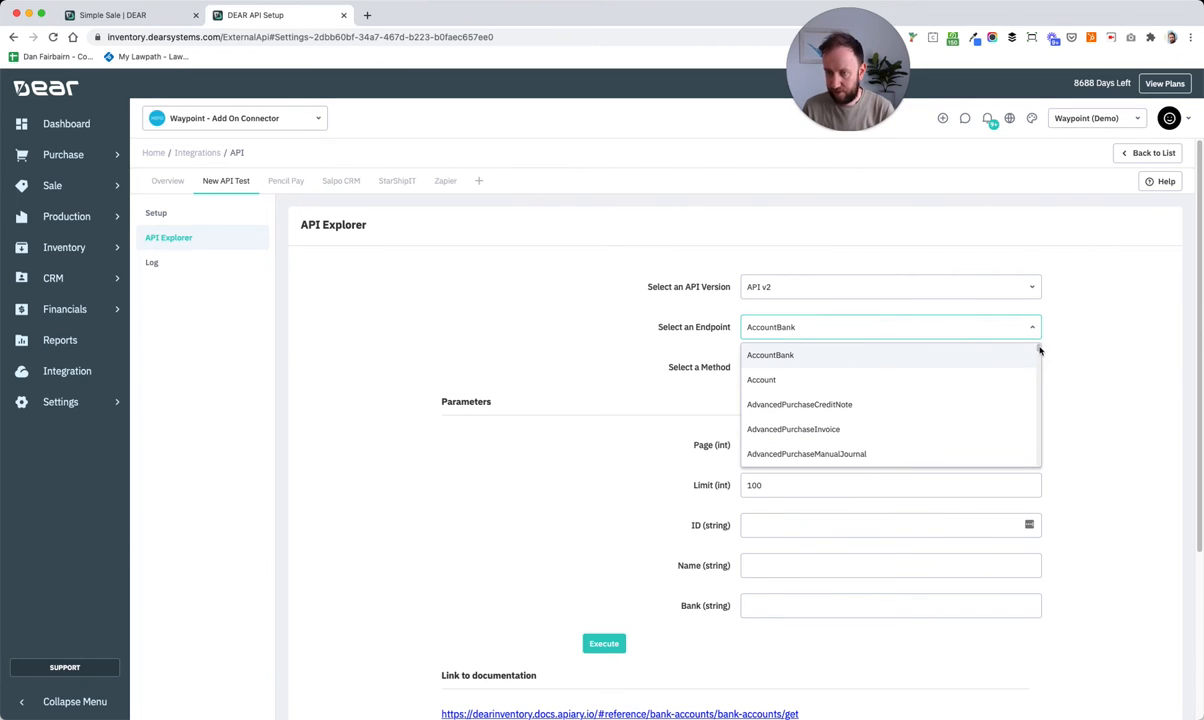
scroll("down", 3)
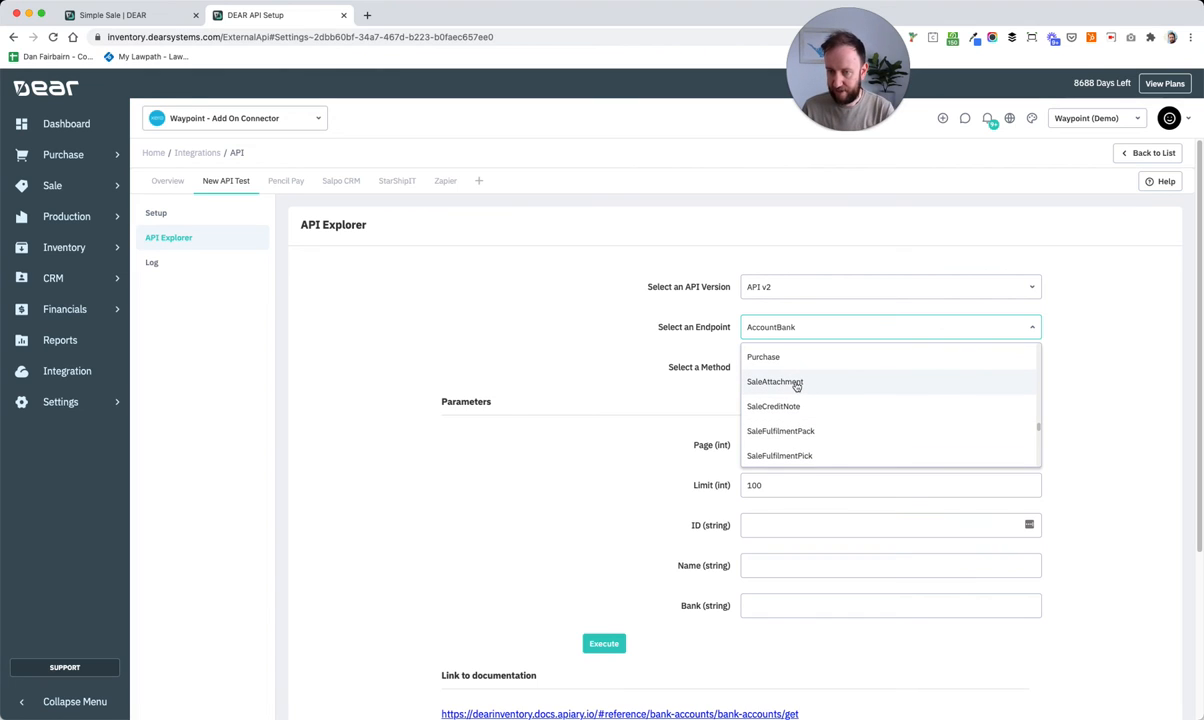
scroll("down", 3)
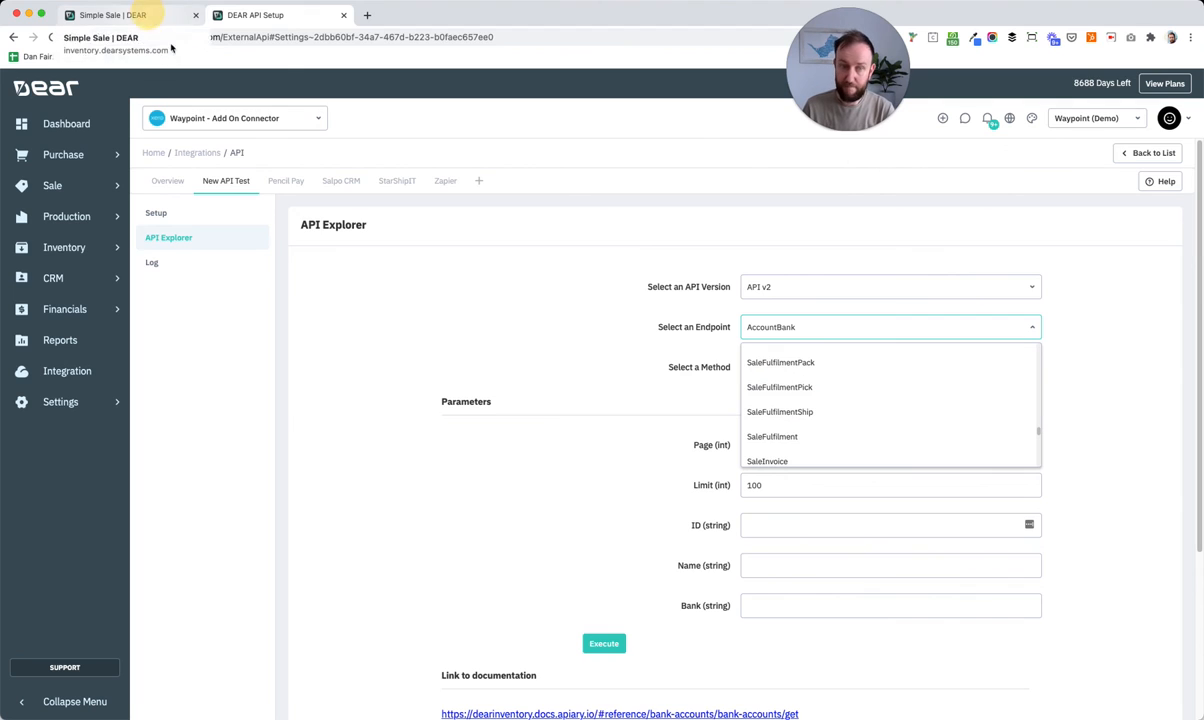
left_click(110, 15)
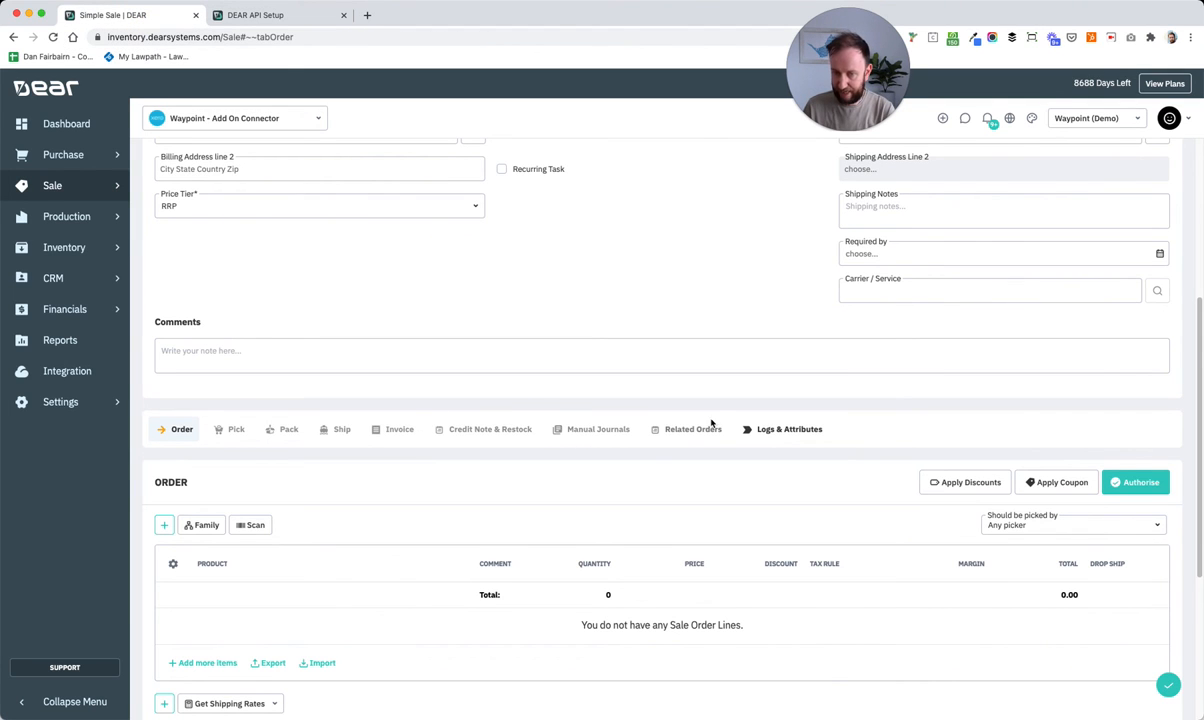